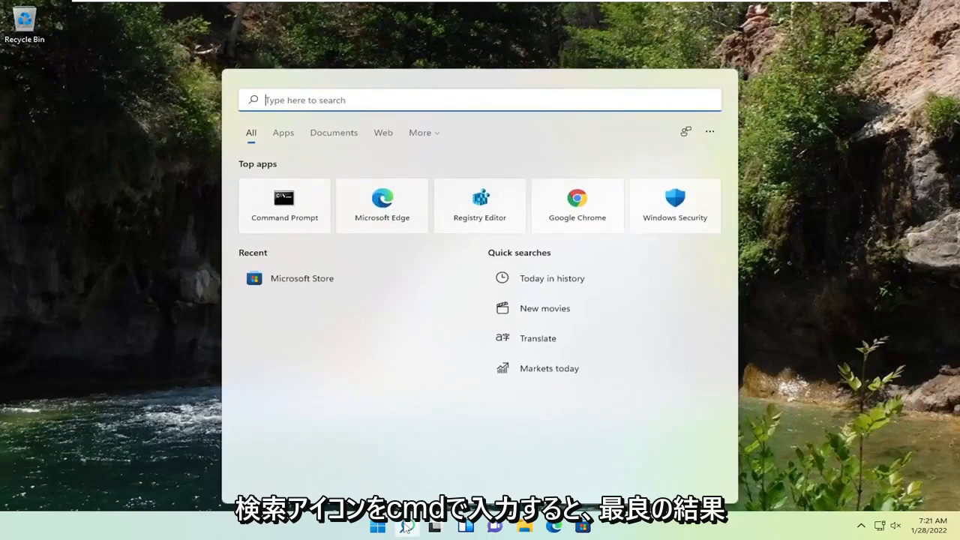
# Launch Command Prompt as administrator from a 'cmd' search and approve the UAC prompt
pyautogui.write('cmd')
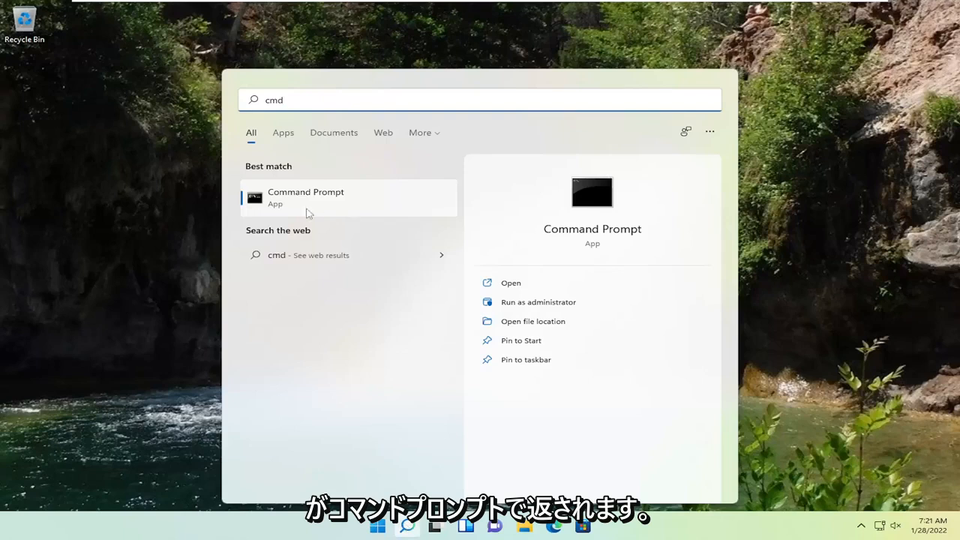
pyautogui.rightClick(307, 198)
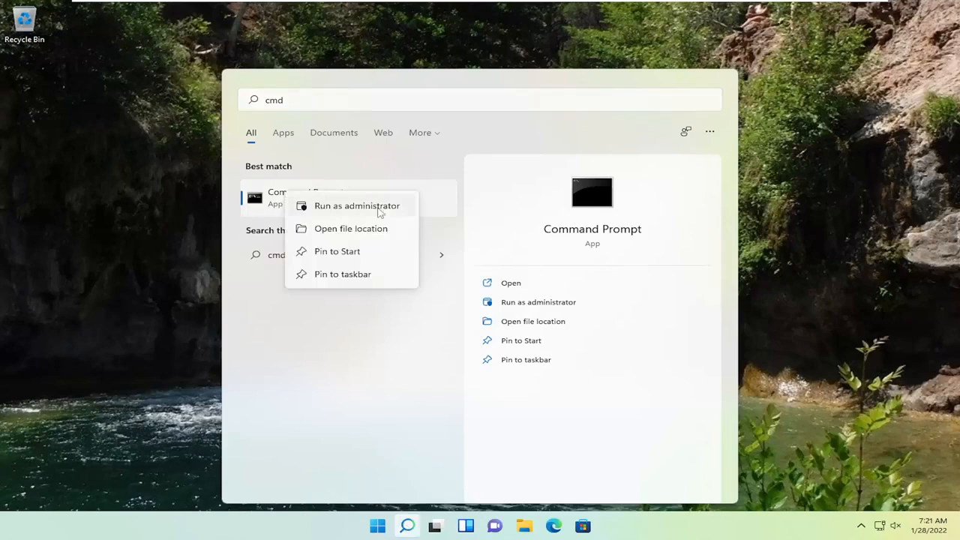
pyautogui.click(357, 206)
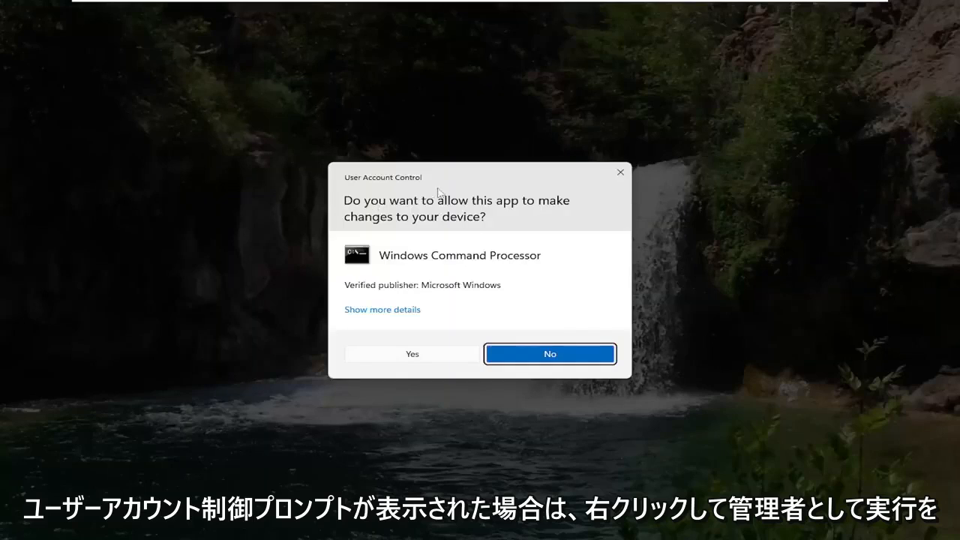
pyautogui.click(411, 354)
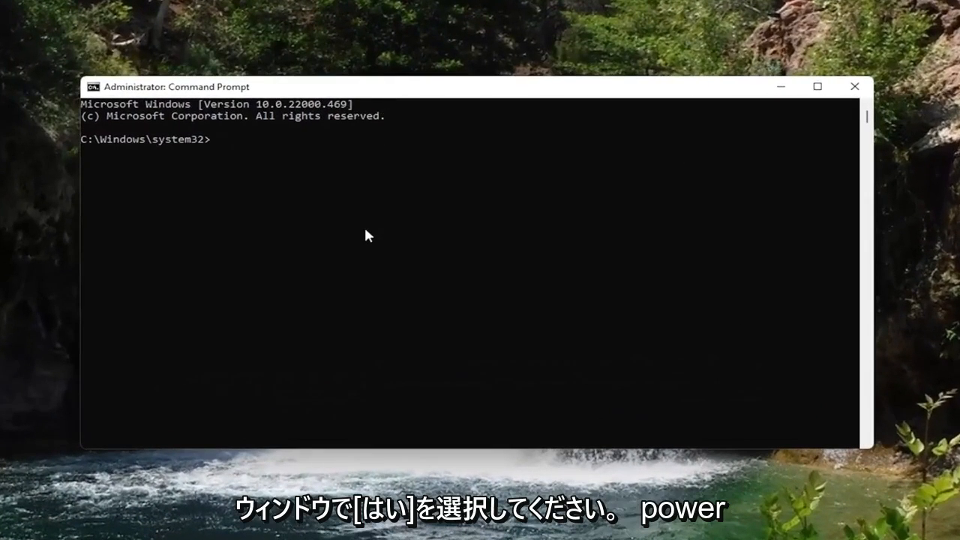
# Enter the command 'powercfg -h off' at the elevated prompt to disable hibernation
pyautogui.write('power')
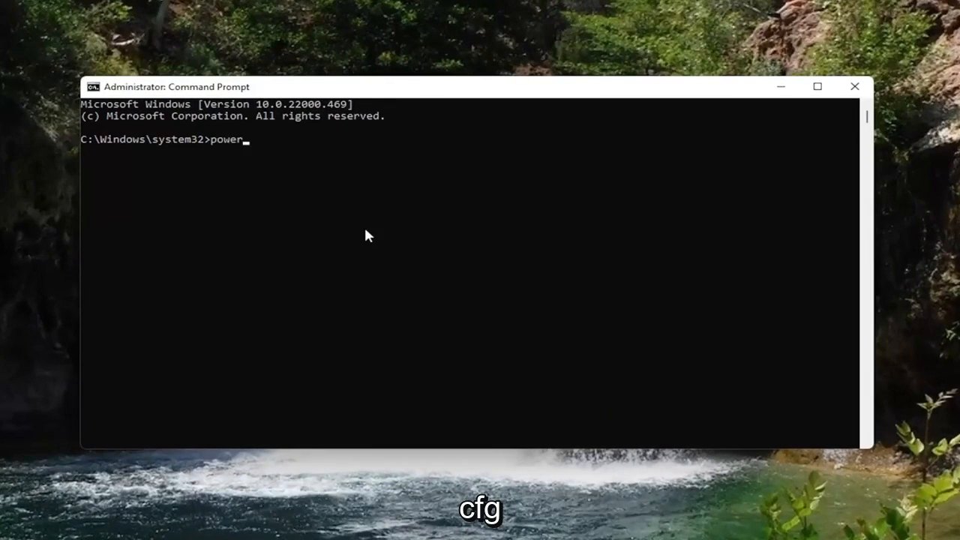
pyautogui.write('cfg')
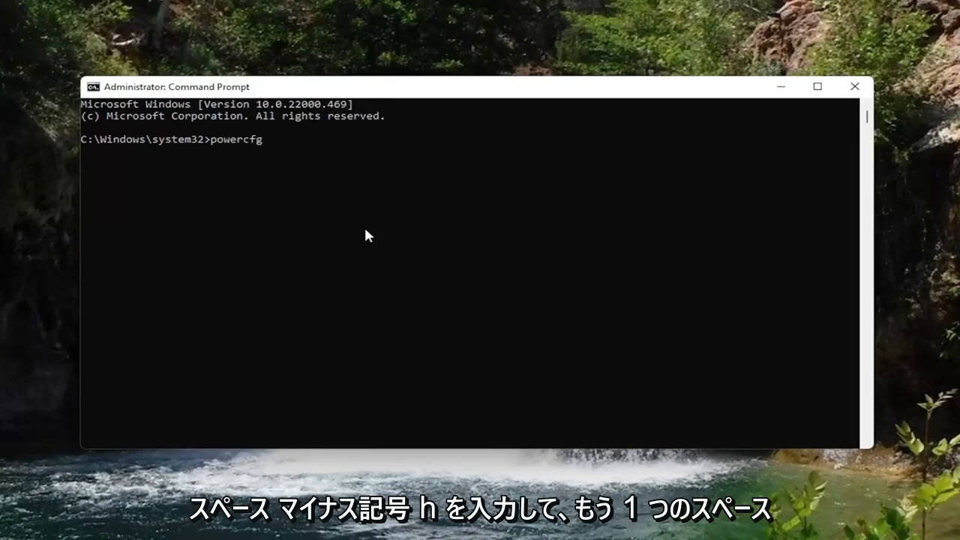
pyautogui.write('-h')
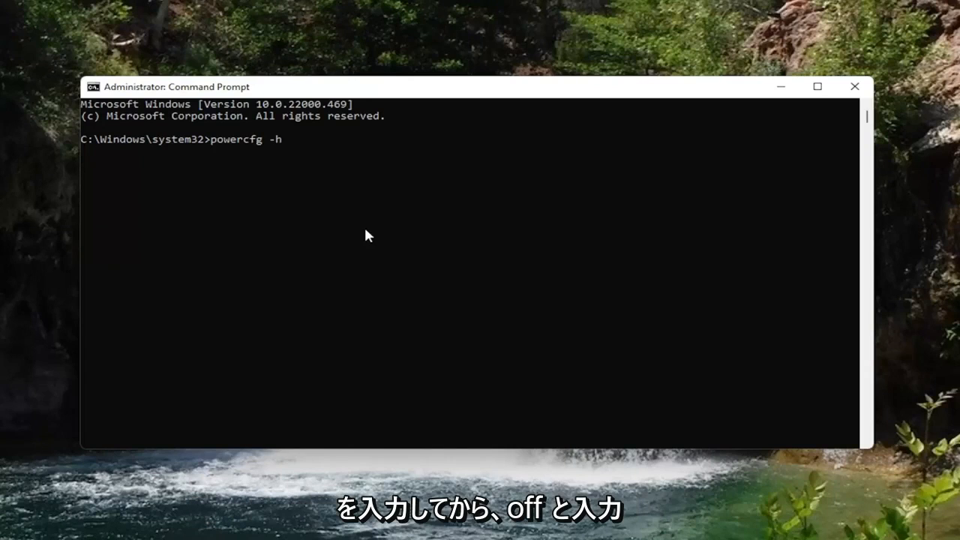
pyautogui.write('off')
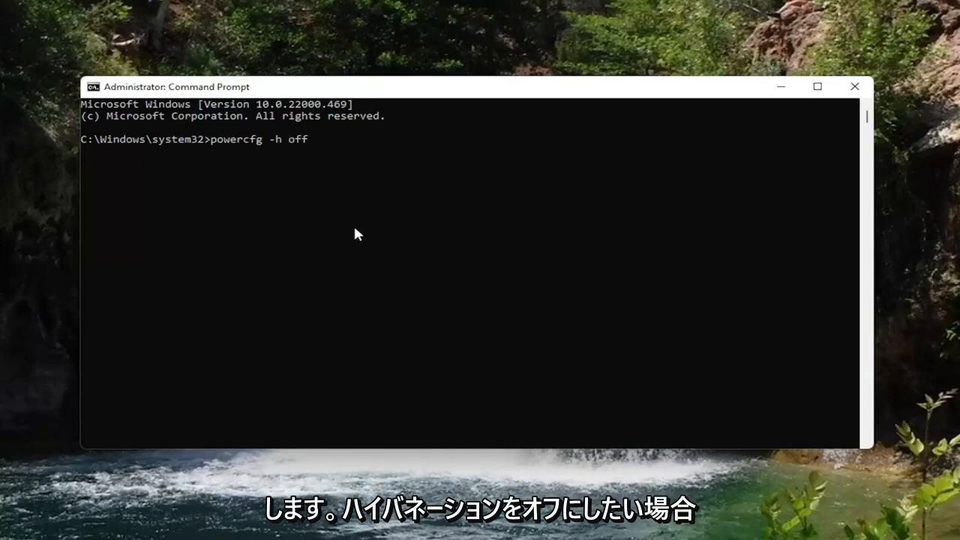
pyautogui.moveTo(303, 148)
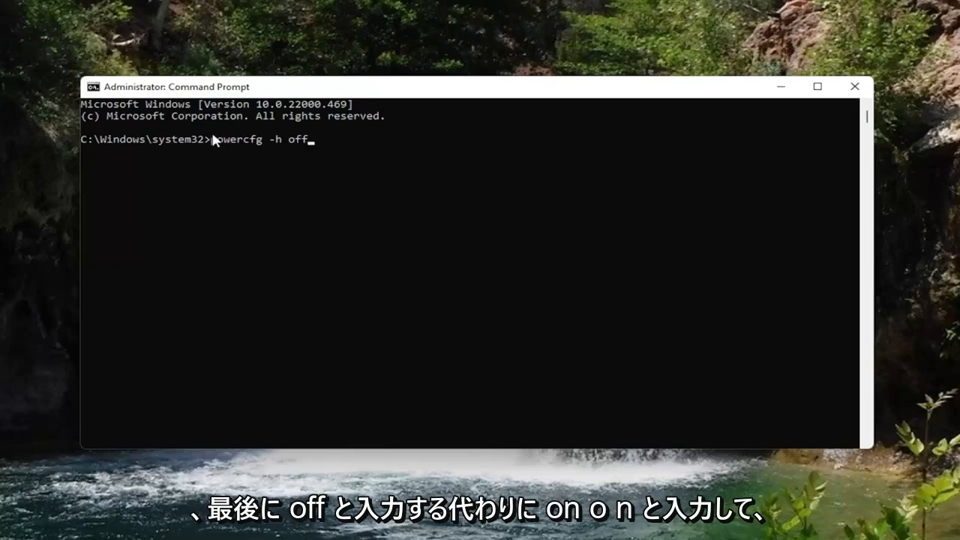
pyautogui.moveTo(318, 157)
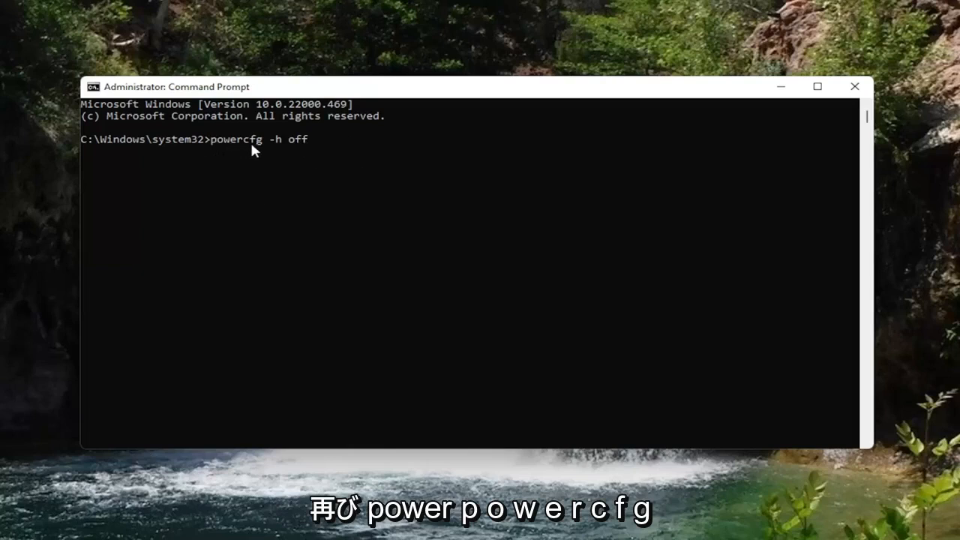
pyautogui.moveTo(270, 144)
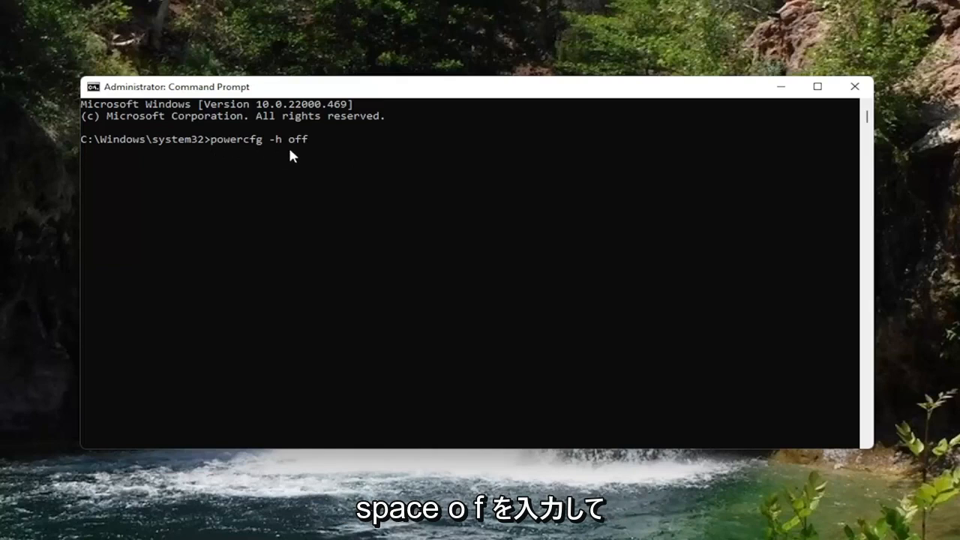
pyautogui.moveTo(373, 207)
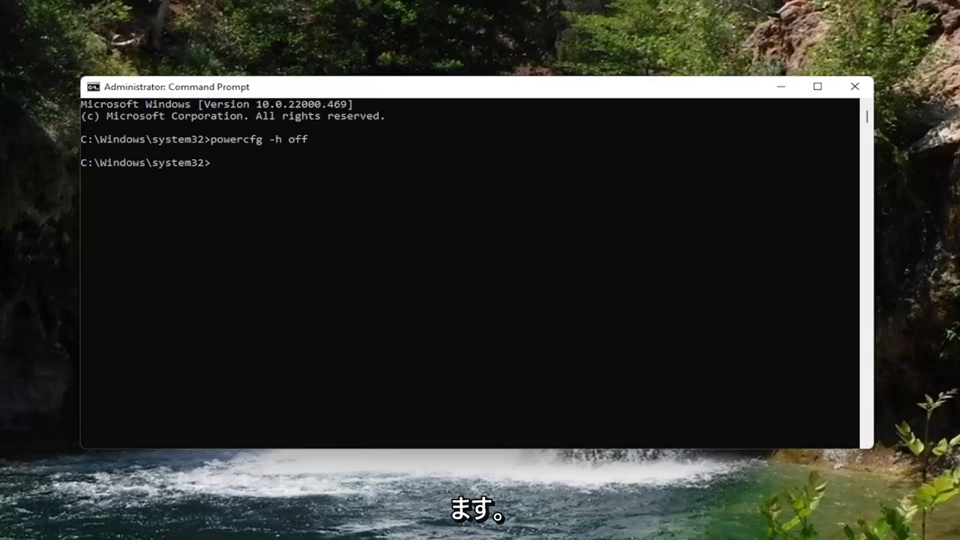
# Reach Power Options in Control Panel with the view set to Large icons
pyautogui.click(854, 85)
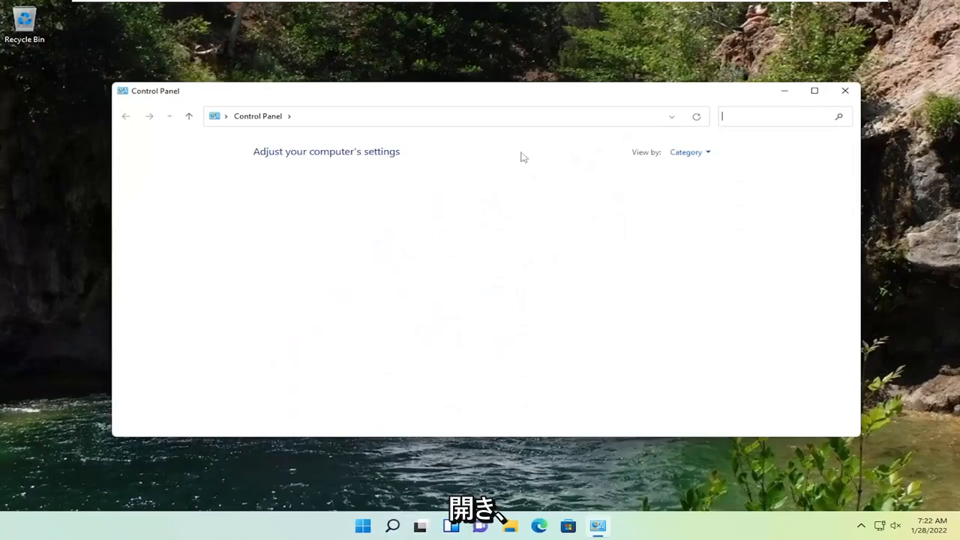
pyautogui.click(687, 152)
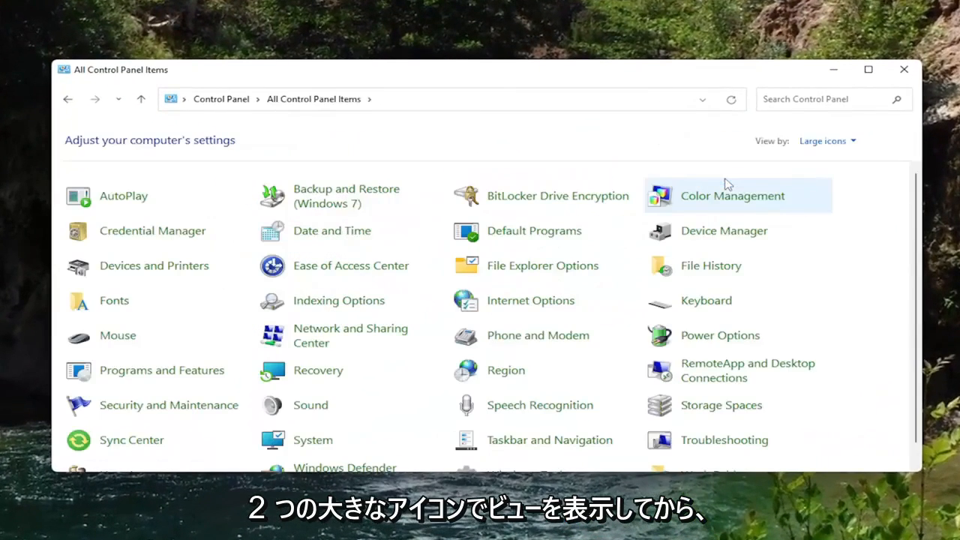
pyautogui.moveTo(258, 321)
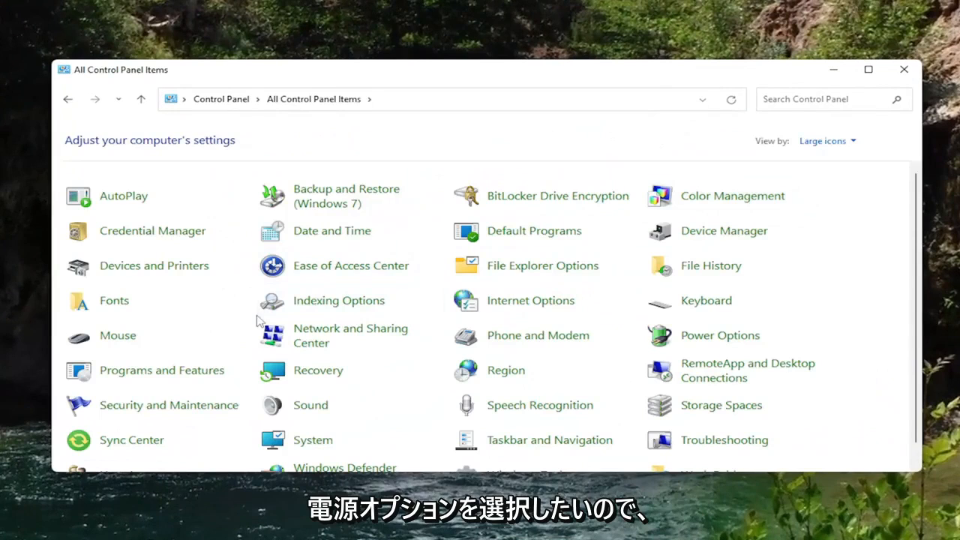
pyautogui.moveTo(718, 336)
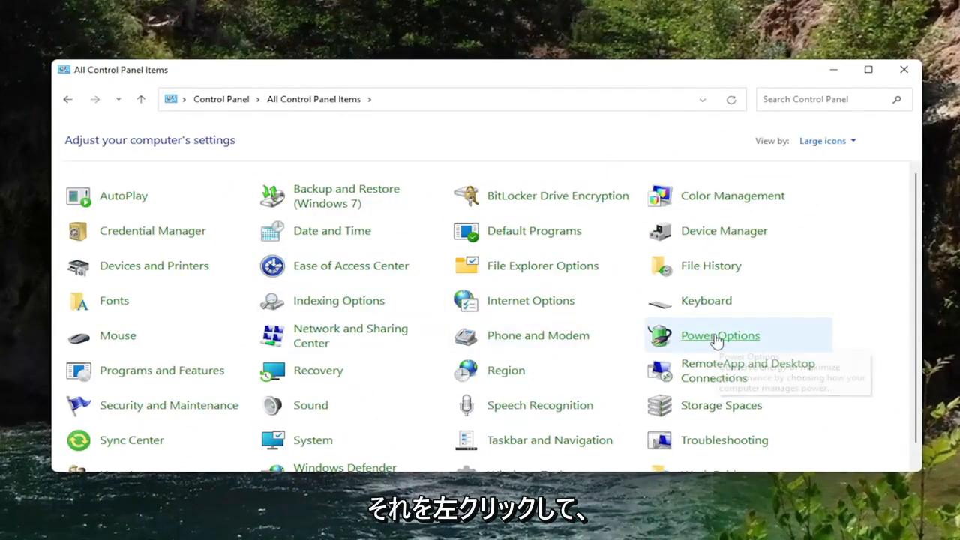
pyautogui.click(720, 336)
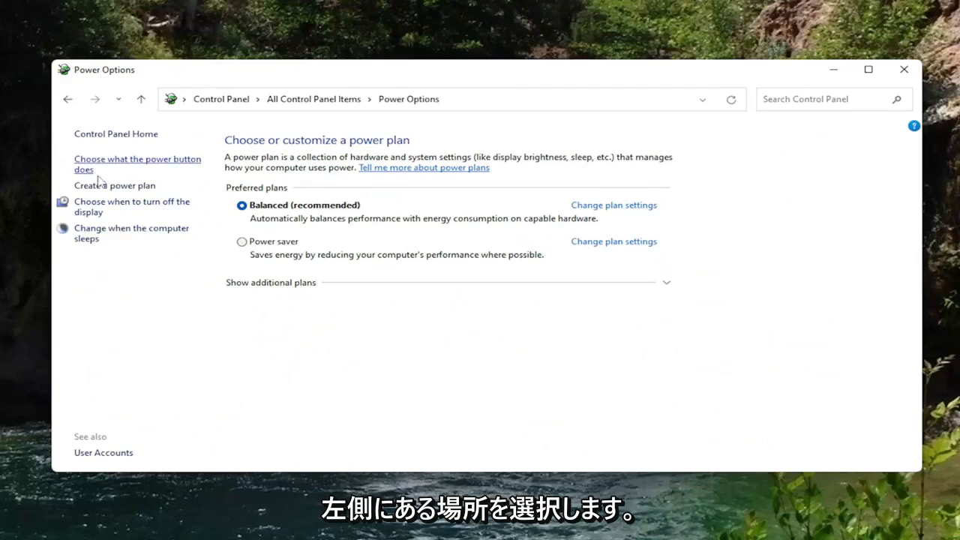
# Review 'Choose what the power button does', confirming only Sleep and Lock appear, then close the window
pyautogui.click(138, 163)
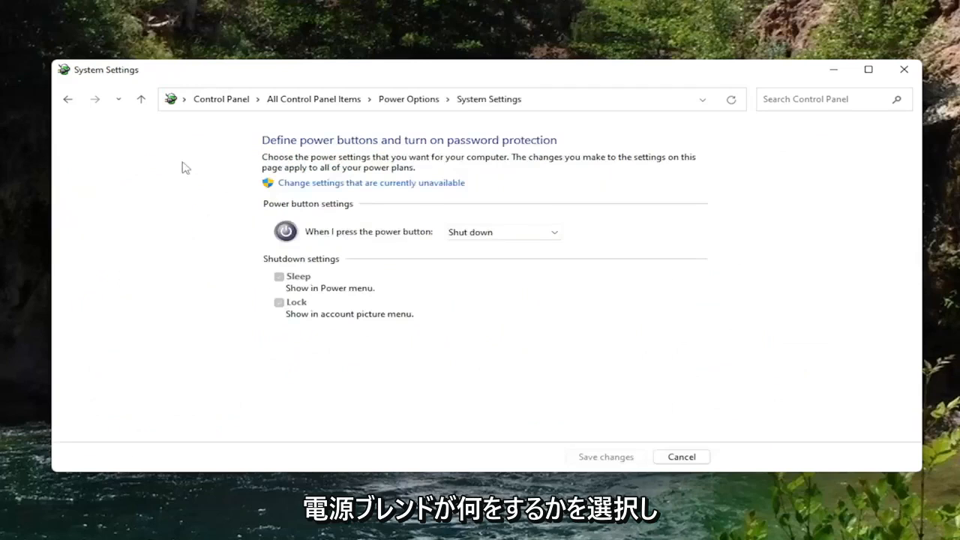
pyautogui.moveTo(354, 333)
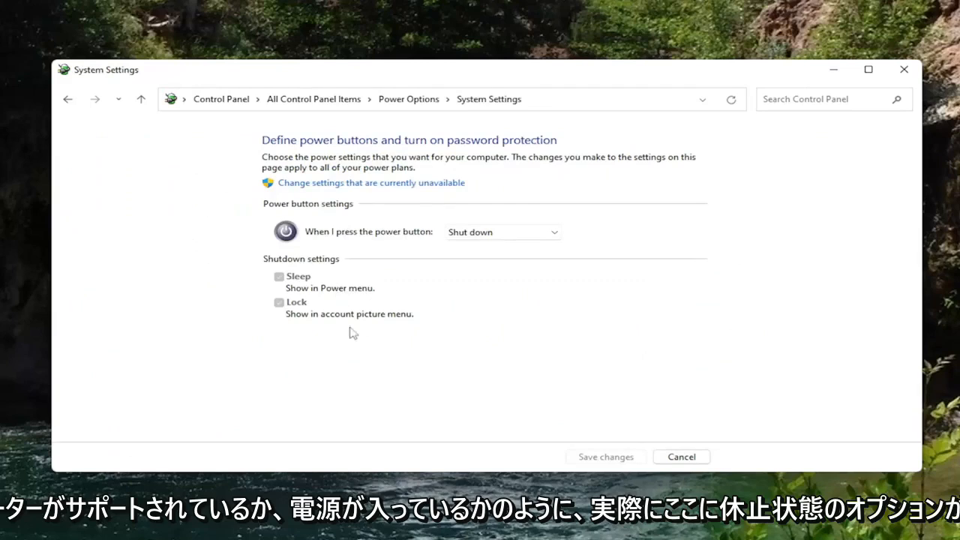
pyautogui.moveTo(327, 291)
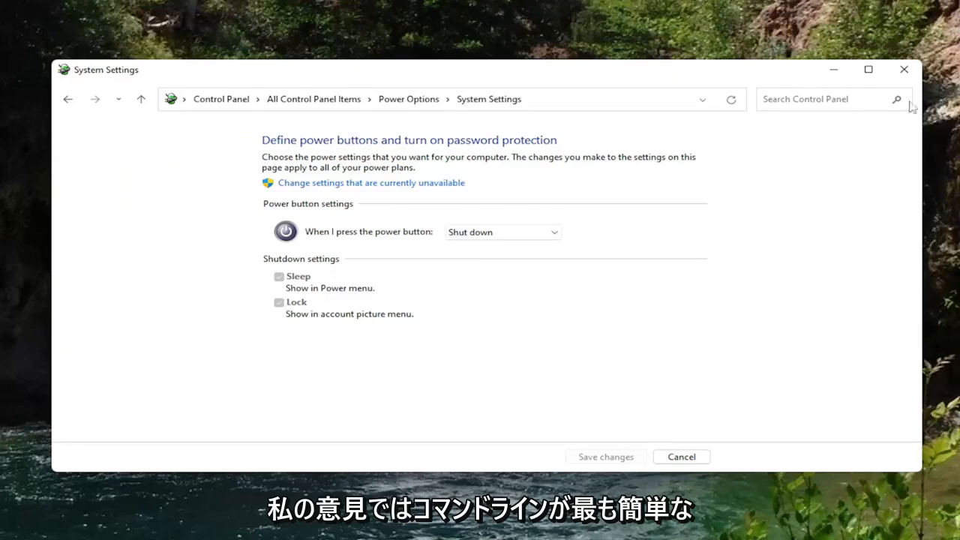
pyautogui.moveTo(354, 360)
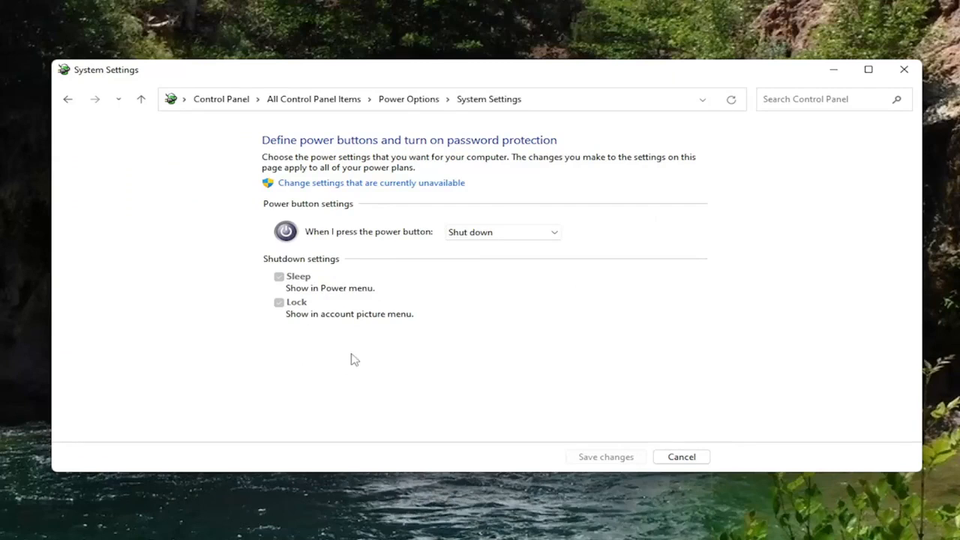
pyautogui.moveTo(925, 78)
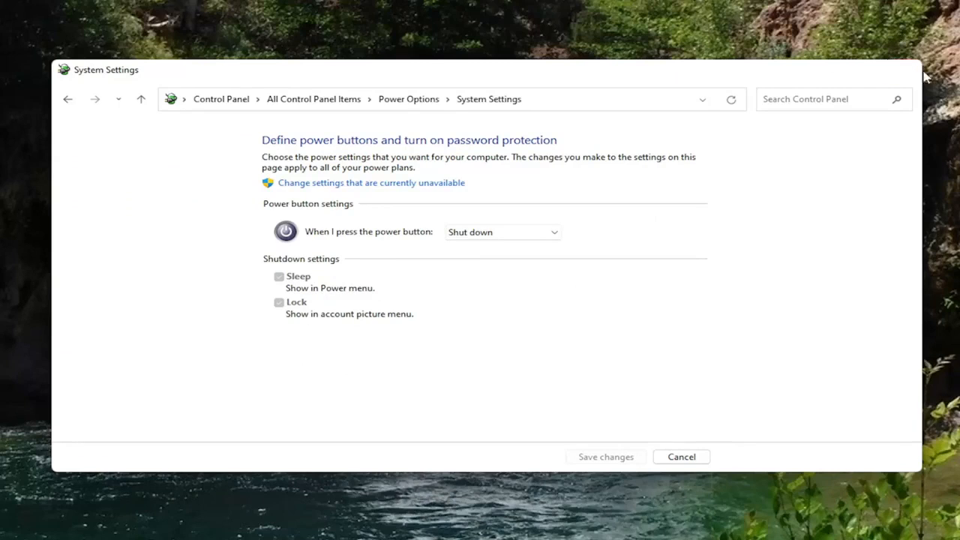
pyautogui.click(682, 456)
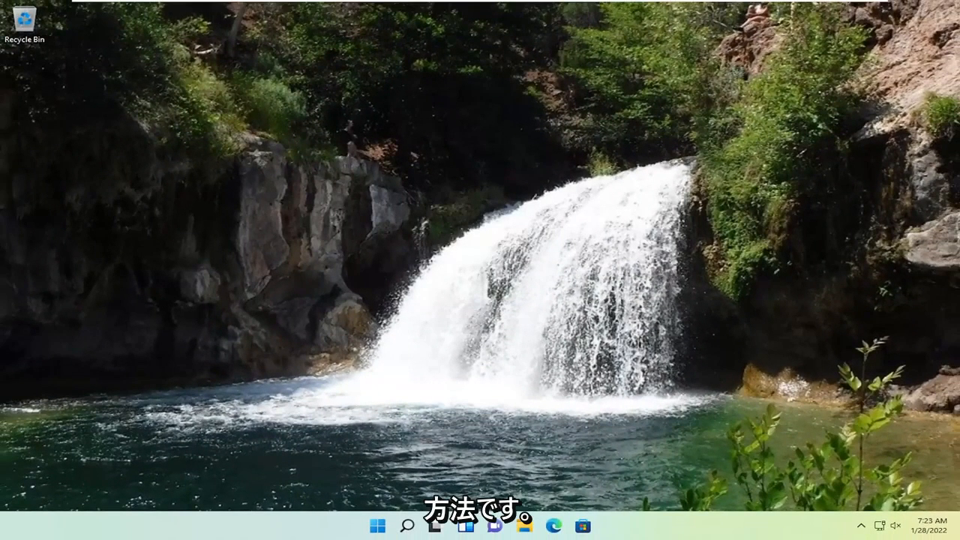